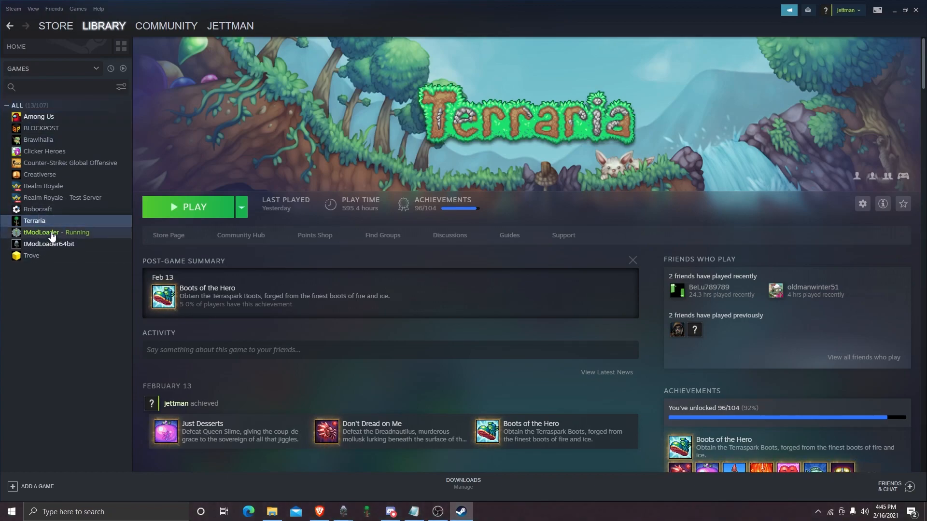
Step: Compare the Terraria, tModLoader and tModLoader64bit library pages in the Steam sidebar
left_click(42, 232)
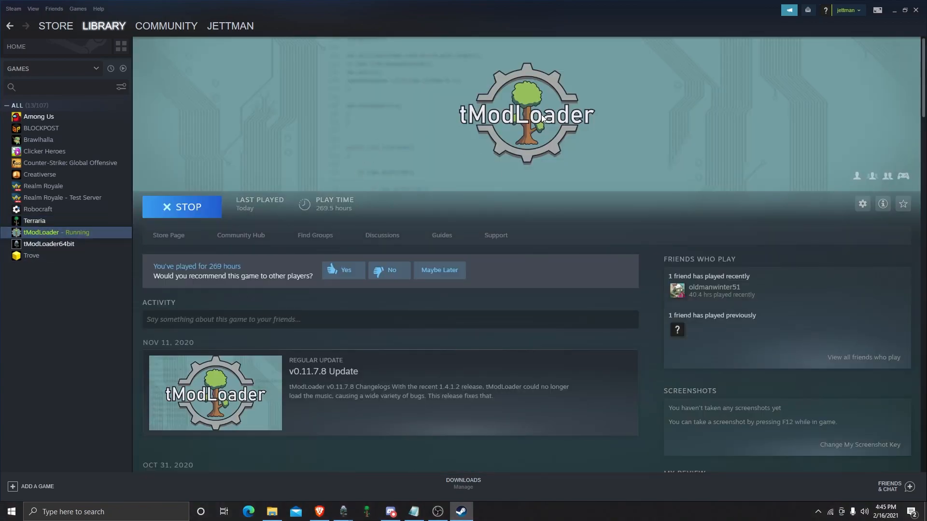
mouse_move(529, 112)
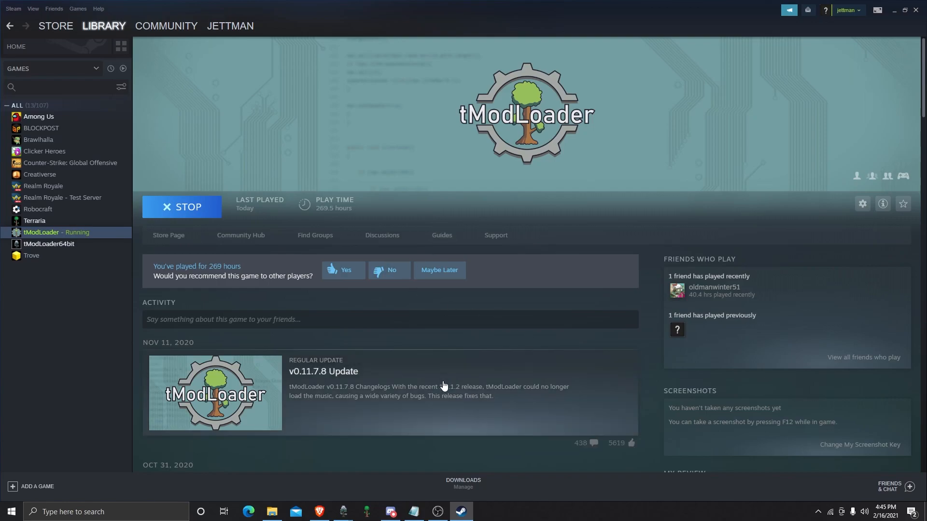
left_click(48, 243)
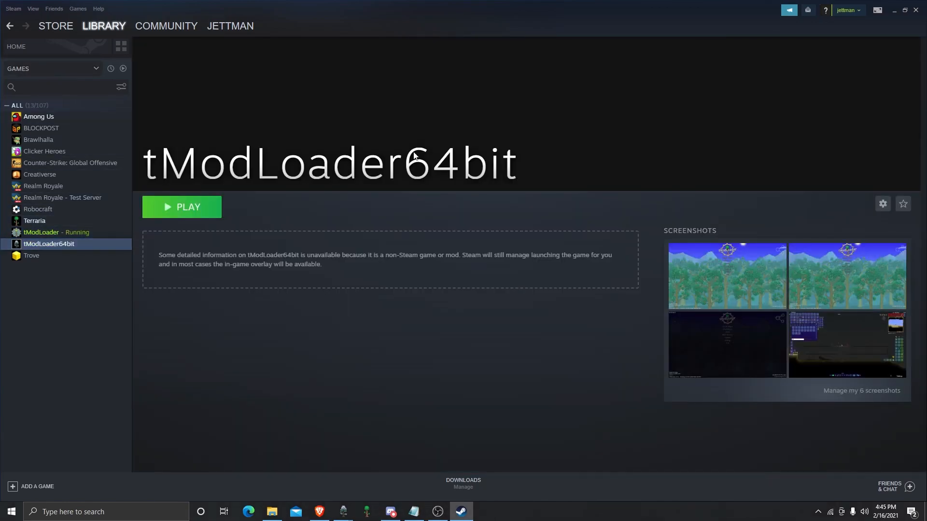
mouse_move(71, 201)
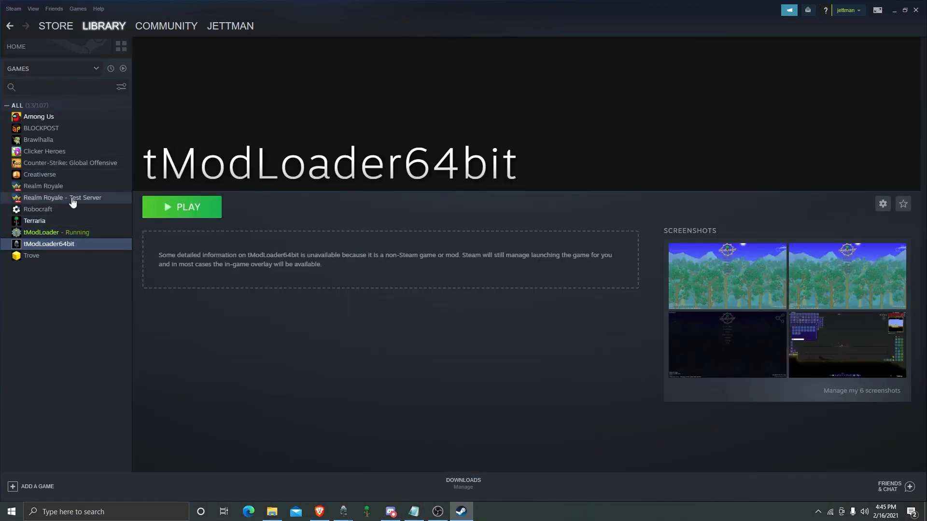
left_click(55, 232)
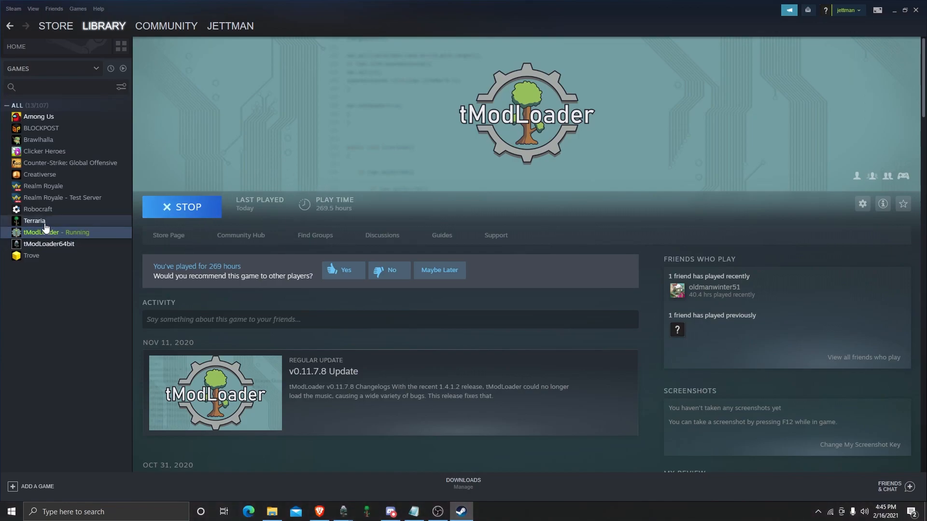
left_click(34, 220)
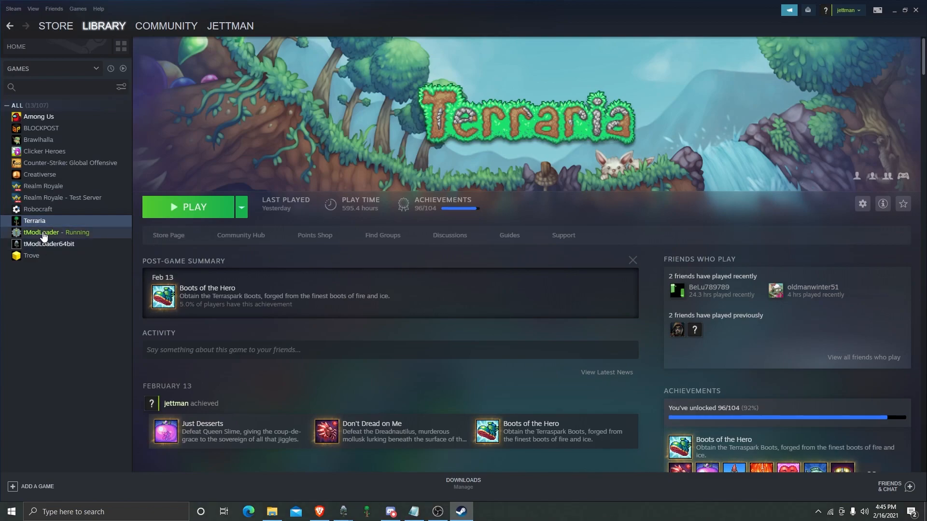
left_click(41, 231)
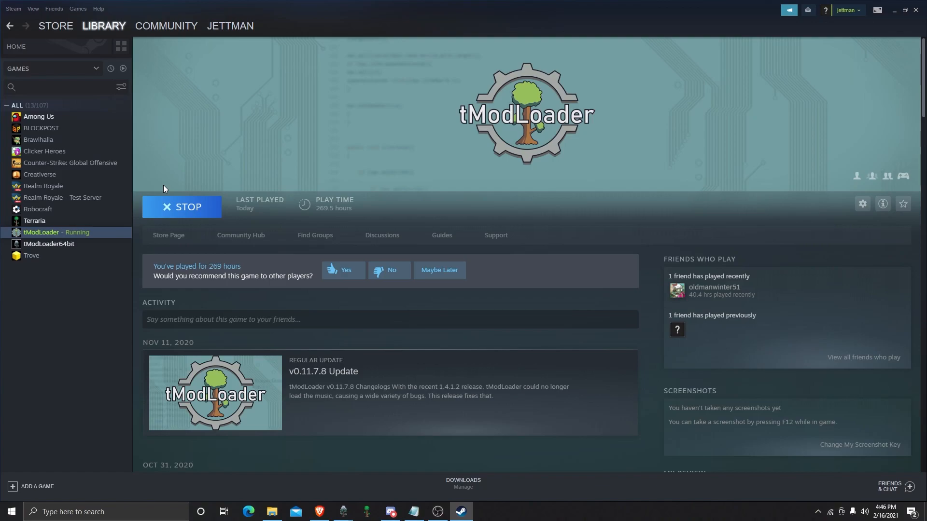
mouse_move(346, 213)
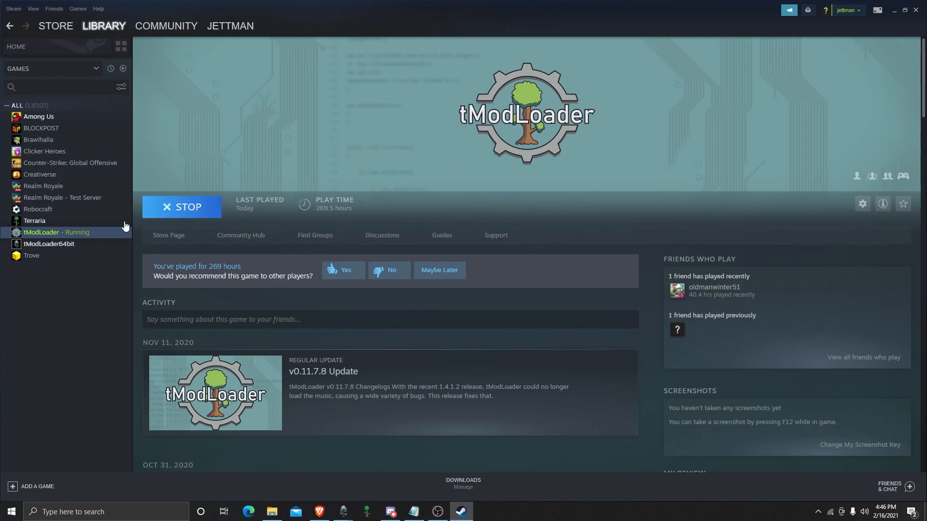
left_click(34, 220)
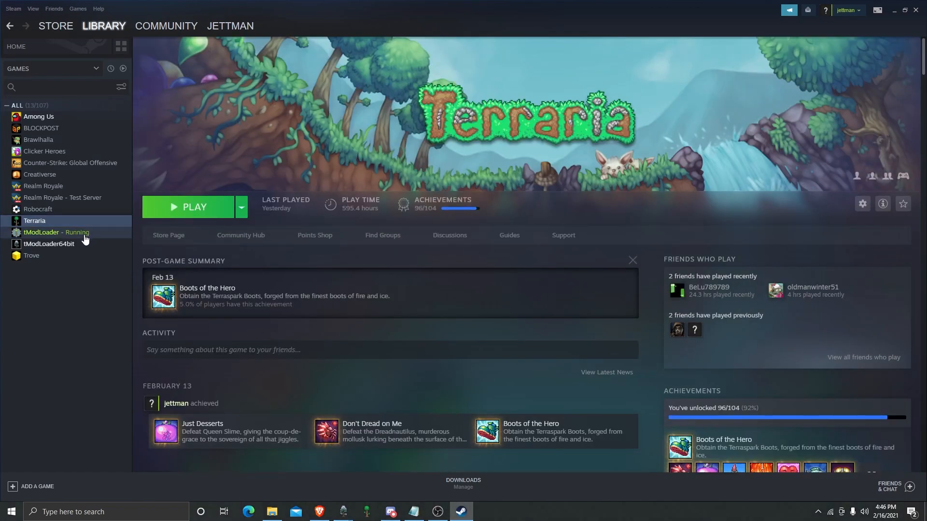
left_click(48, 244)
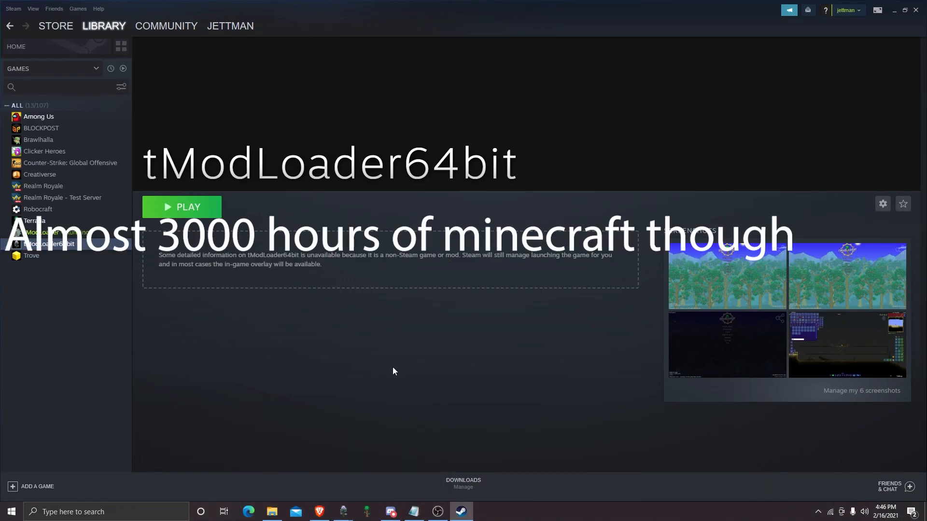
mouse_move(367, 424)
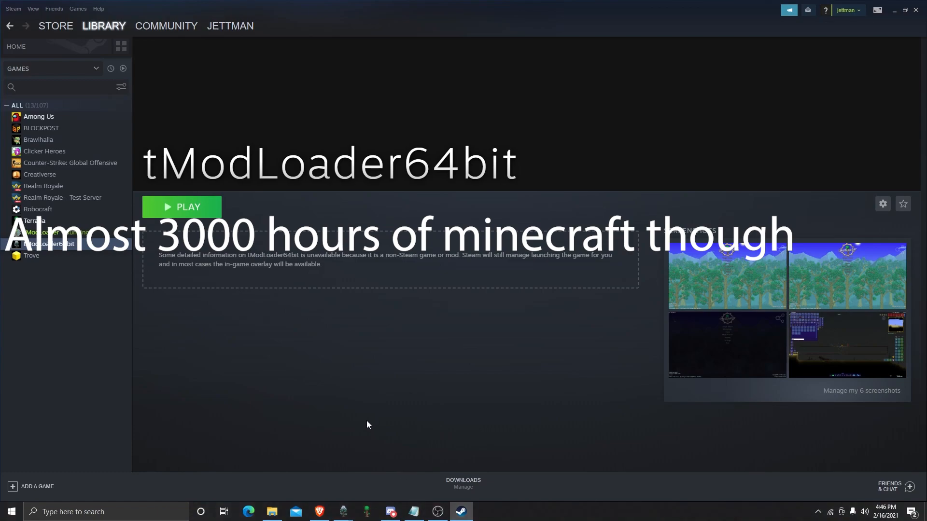
left_click(34, 221)
type("y")
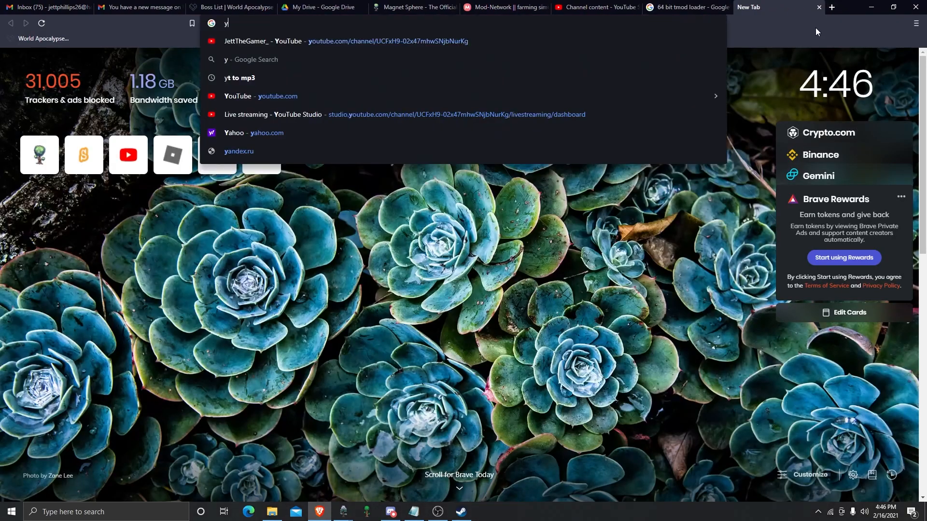
Step: Search 'tmod' in Brave and scroll through the tModLoader on Steam store page
type("tmod")
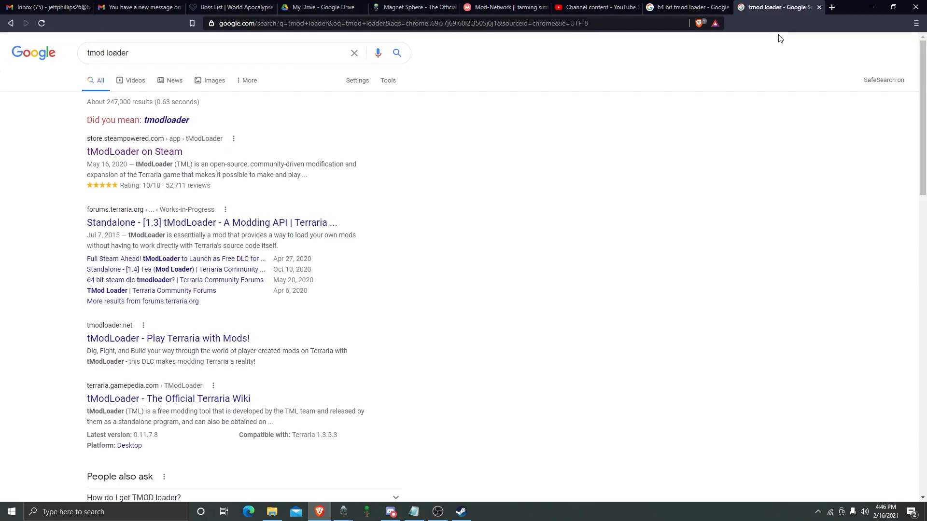
left_click(133, 151)
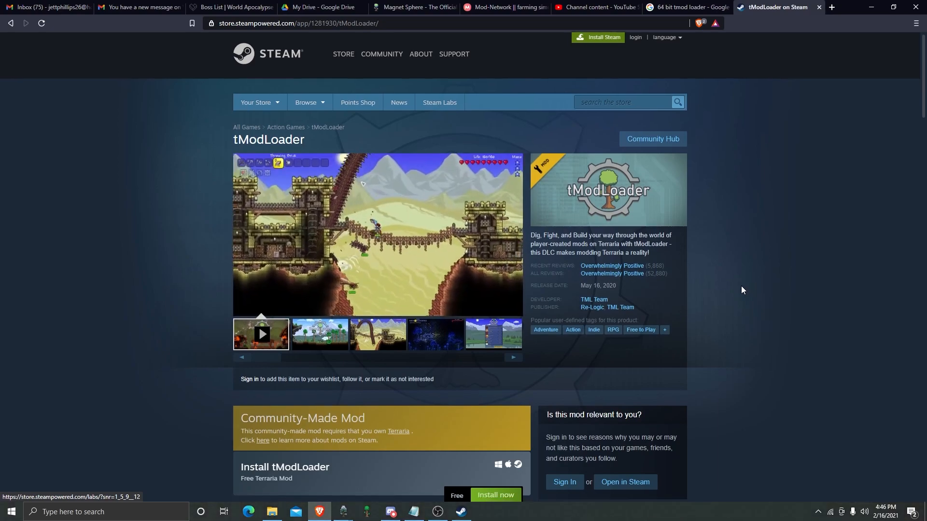
scroll("down", 3)
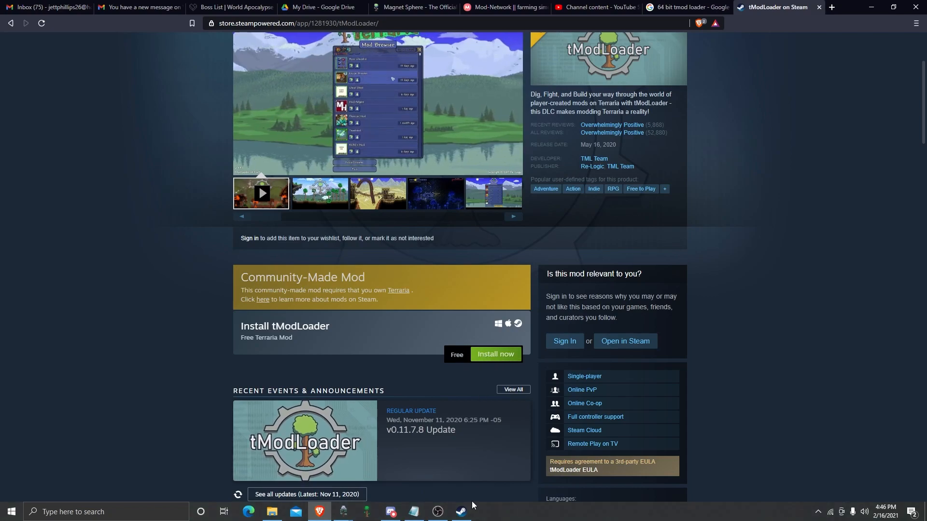
left_click(460, 511)
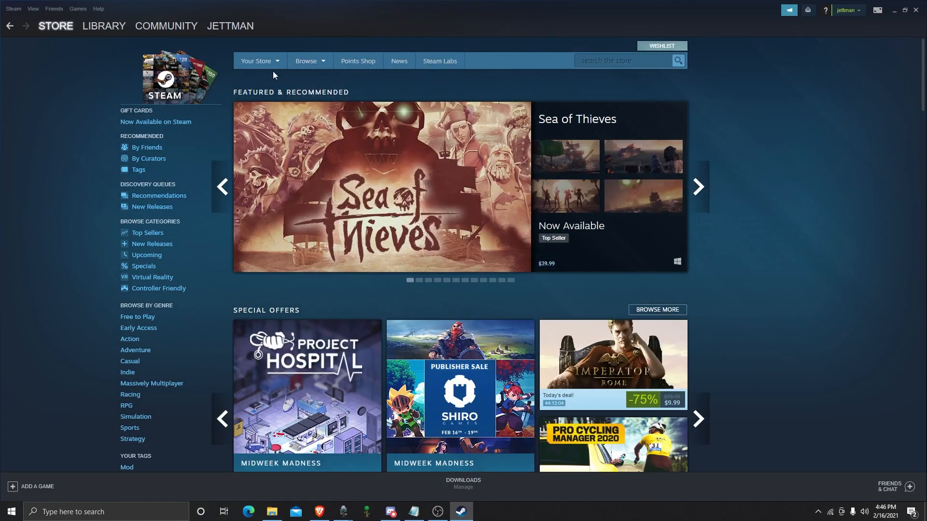
Step: Enter 'terraria' into the Steam store search box
left_click(621, 60)
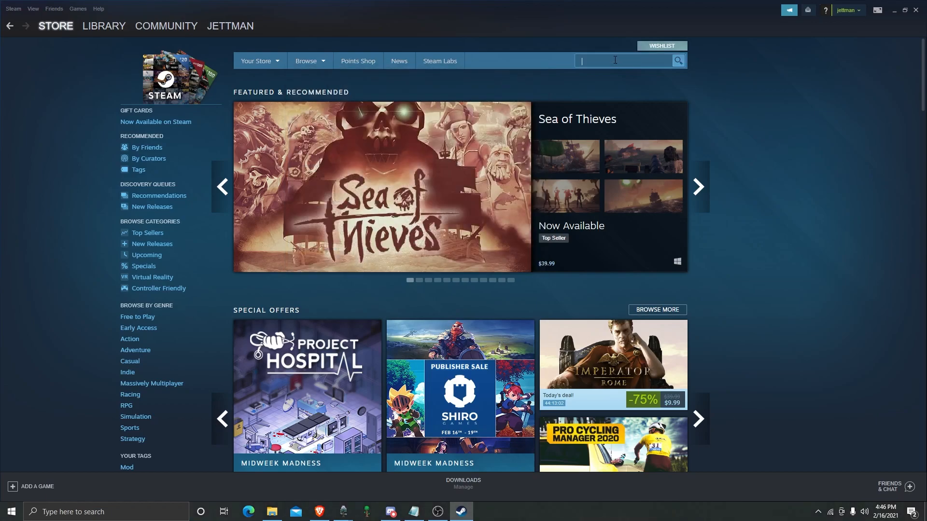
type("terraria")
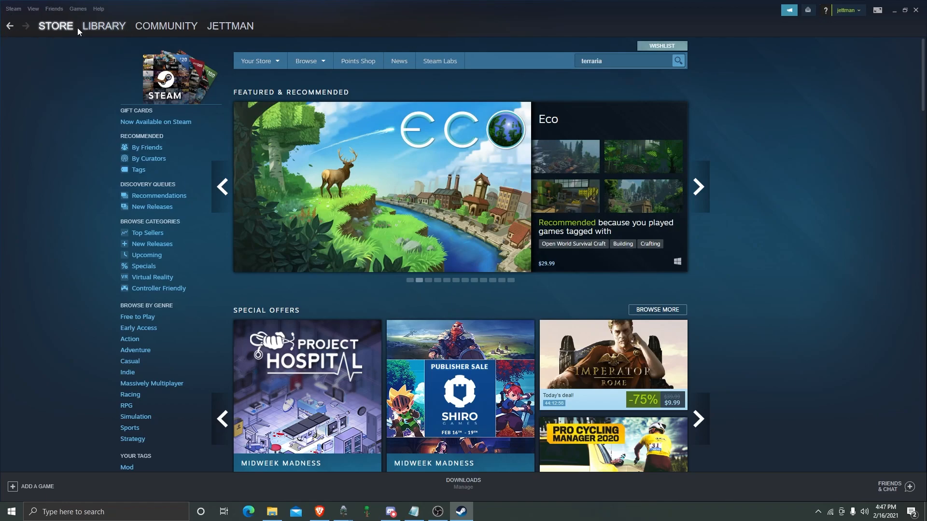
left_click(104, 26)
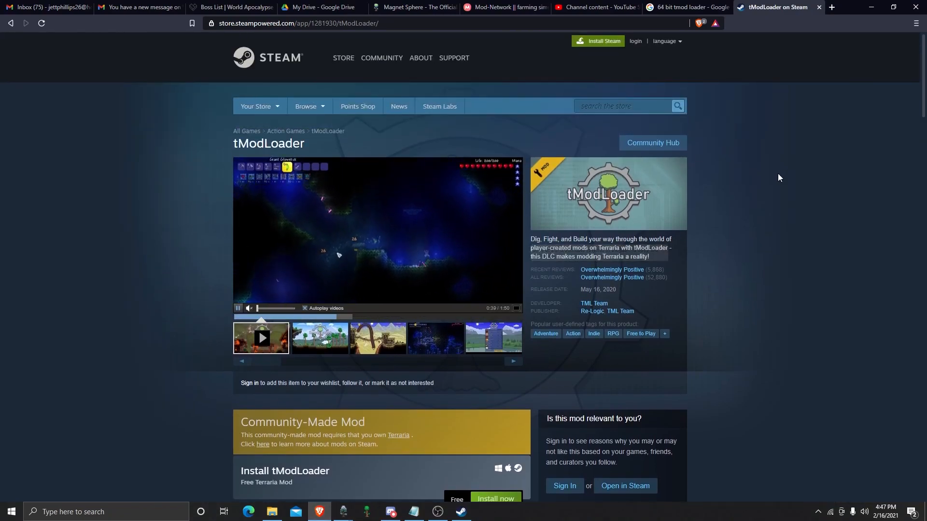
Step: Try the 64-bit tModLoader forum result, find it down for maintenance, and open a new tab
left_click(770, 7)
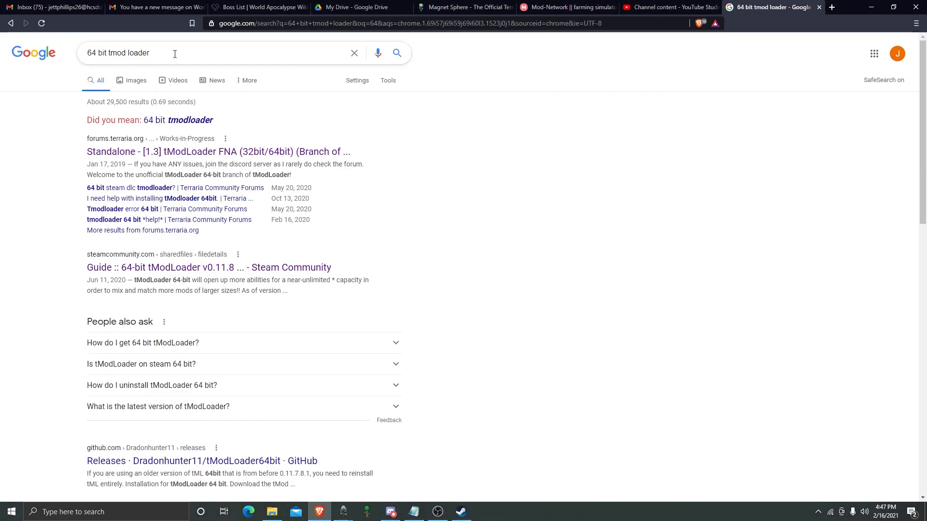
mouse_move(218, 151)
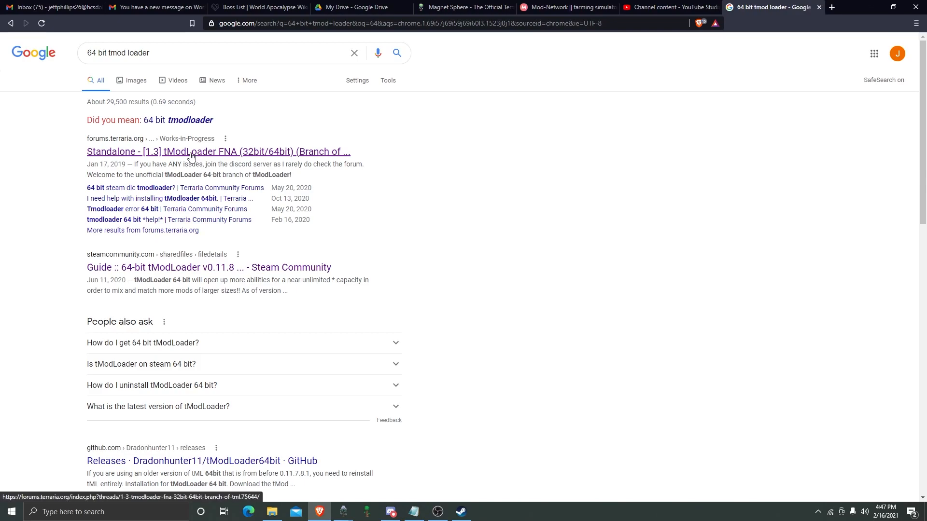
left_click(217, 151)
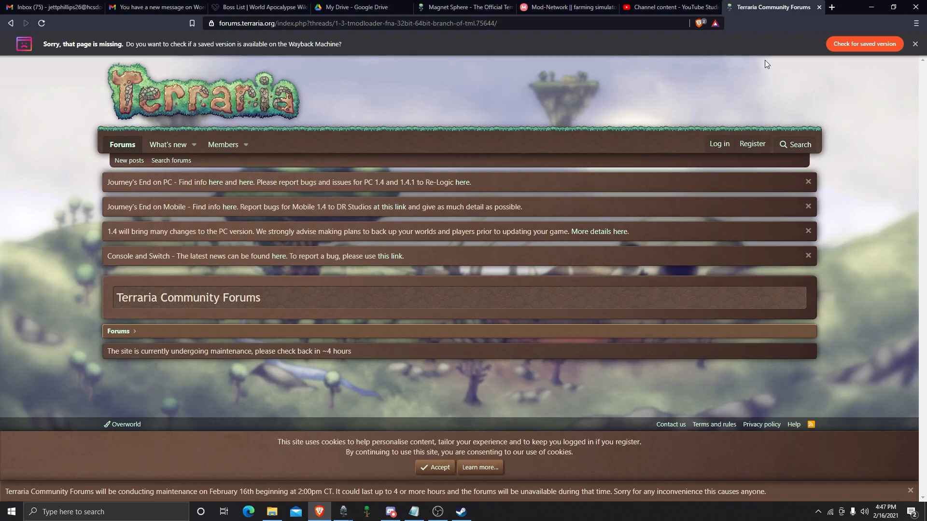
left_click(830, 7)
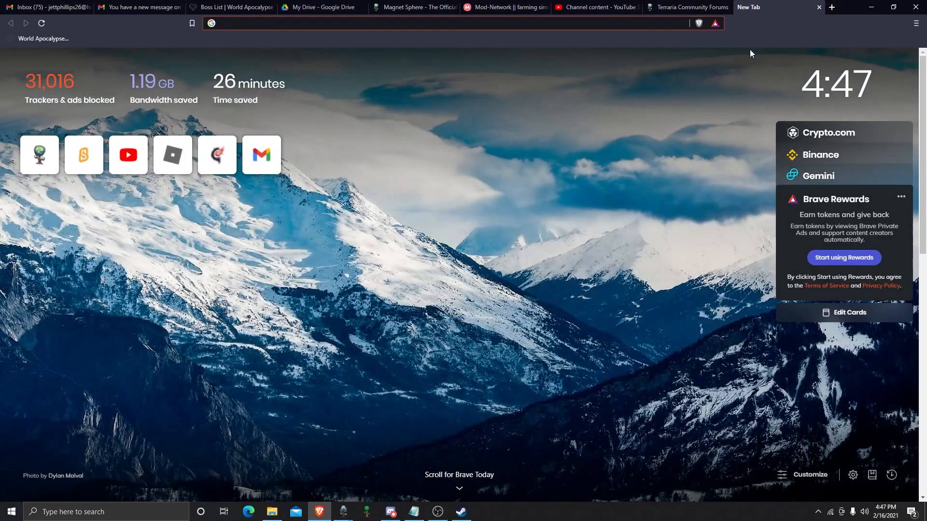
Step: Open the shared MEGA tML 64 folder and download tML 64 0.11.8.zip
type("mega")
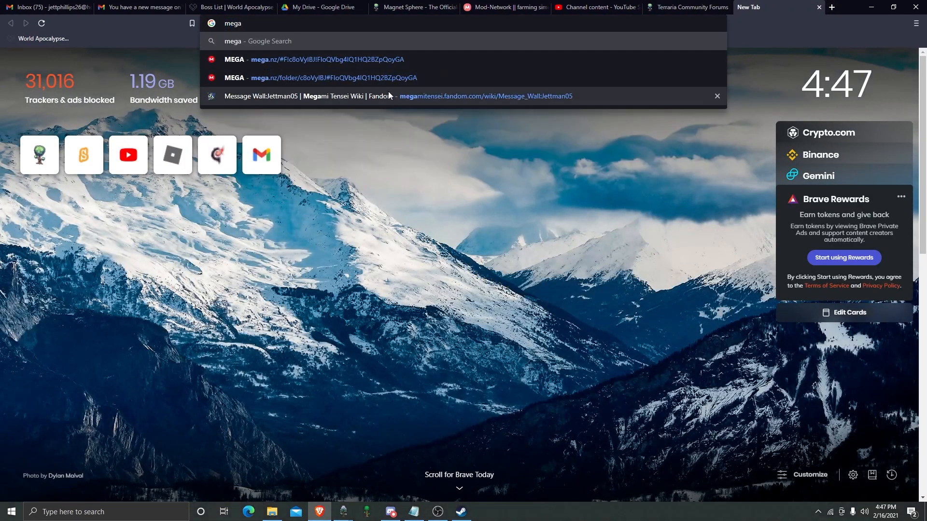
left_click(324, 59)
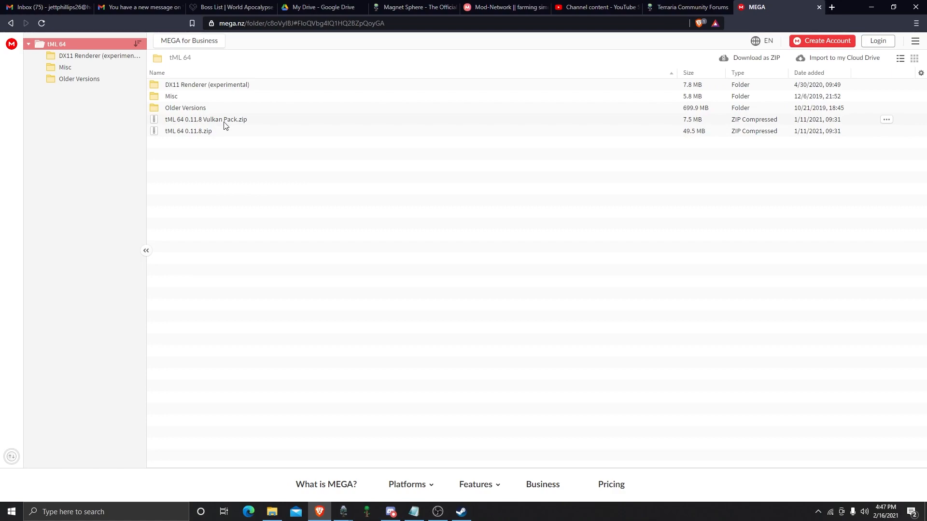
left_click(187, 131)
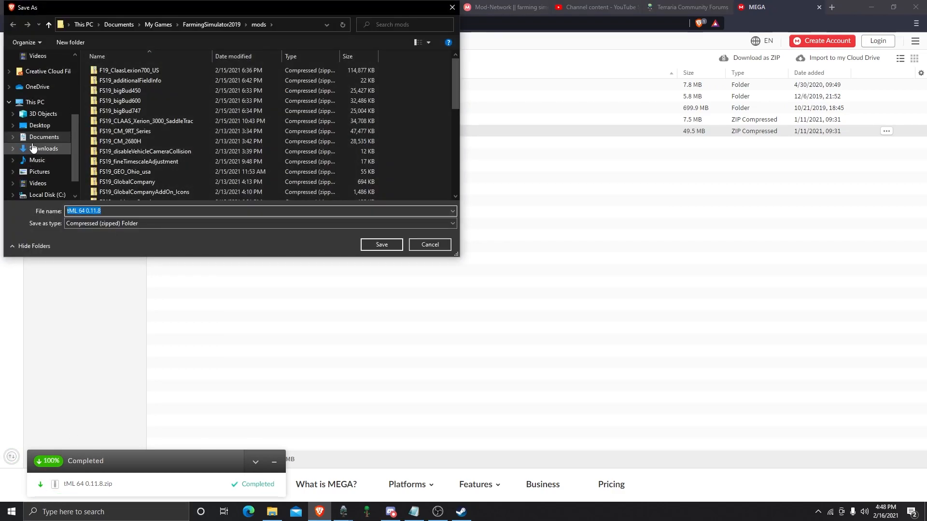
Step: Save the zip into Downloads under a new 'TML…' name rather than replacing the existing copy
left_click(44, 149)
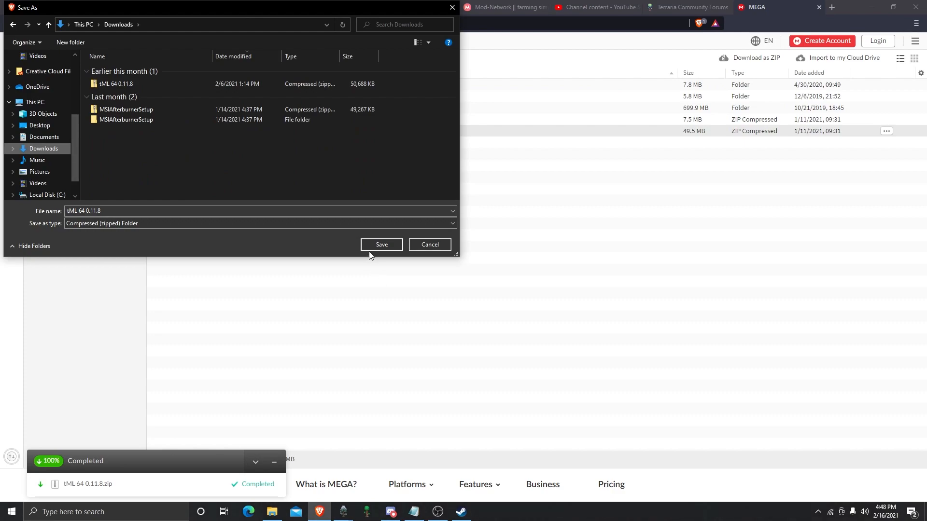
left_click(381, 244)
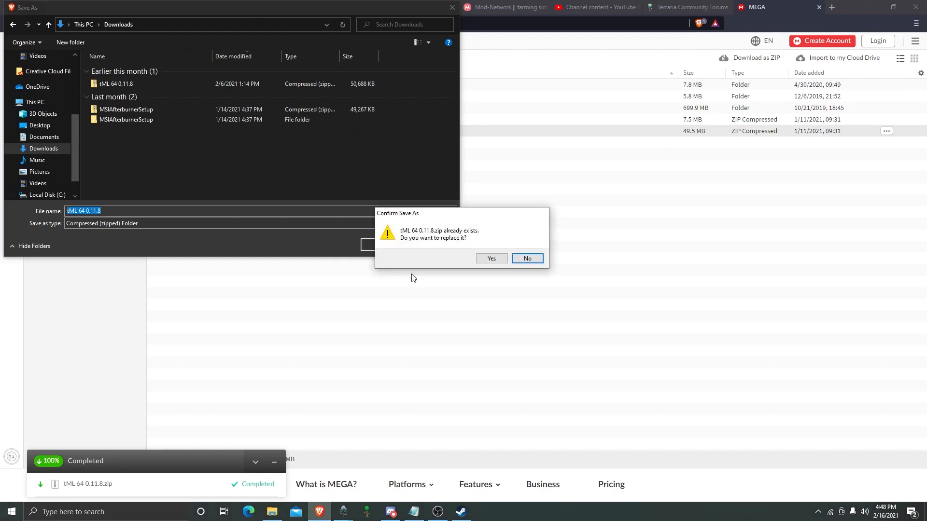
left_click(526, 258)
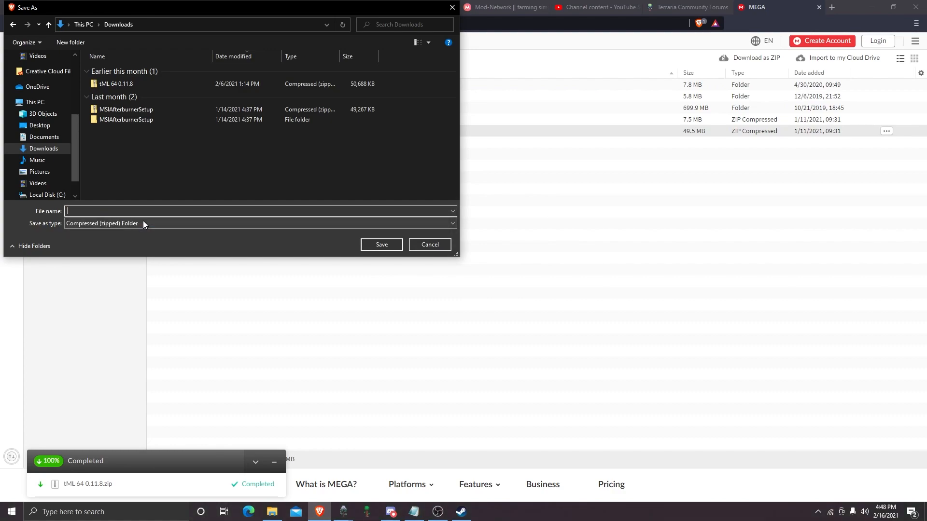
type("TML")
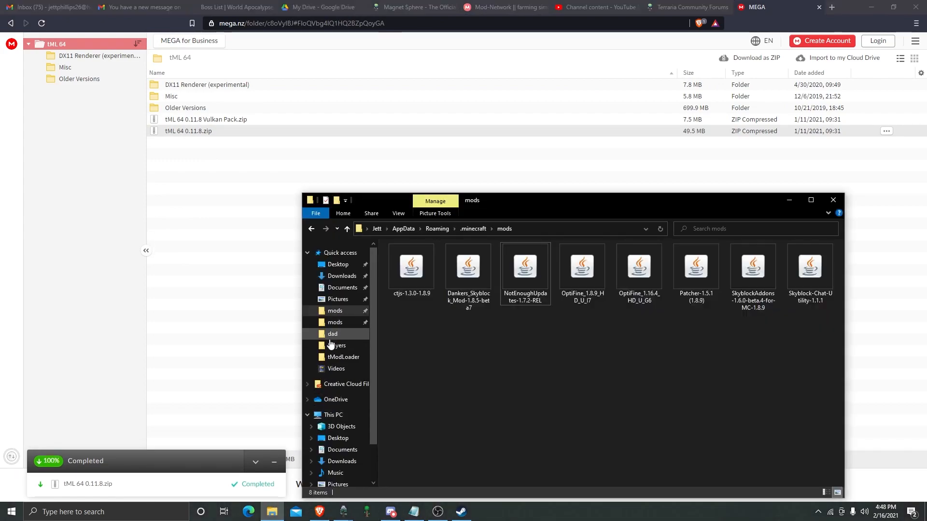
Step: Open the TML64FORVID zip from Downloads in File Explorer and select all its files
left_click(341, 276)
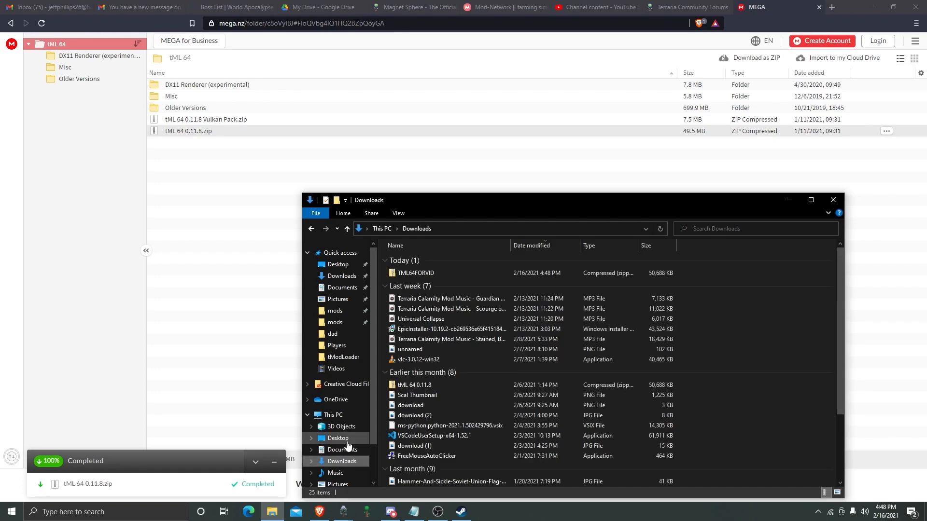
double_click(416, 272)
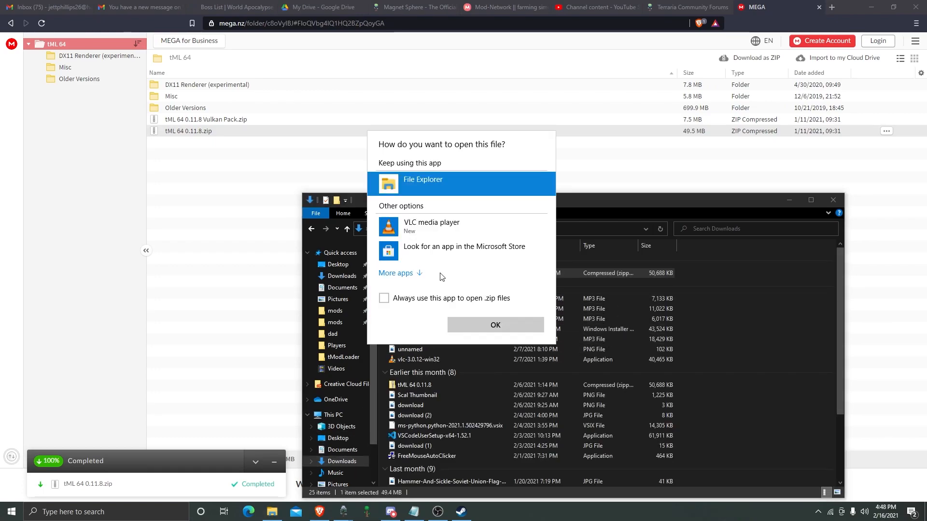
left_click(494, 324)
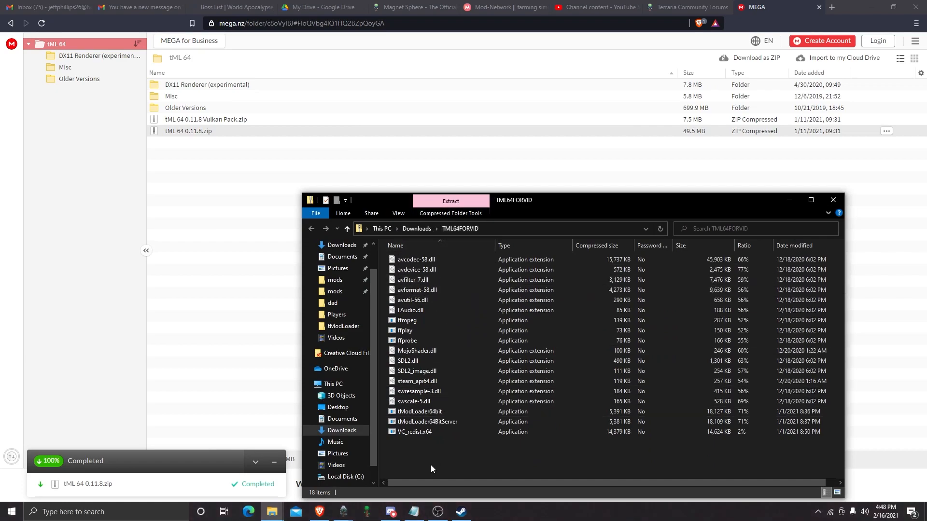
key("ctrl+a")
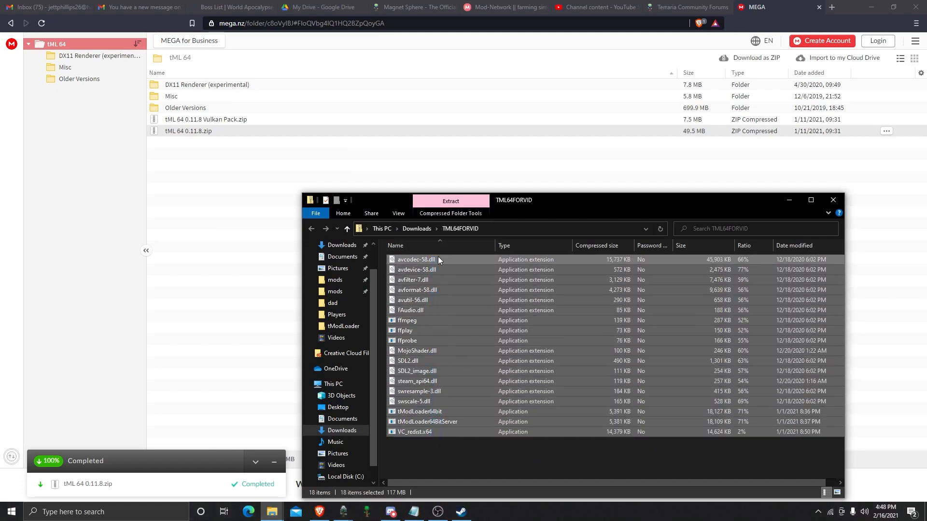
left_click(459, 512)
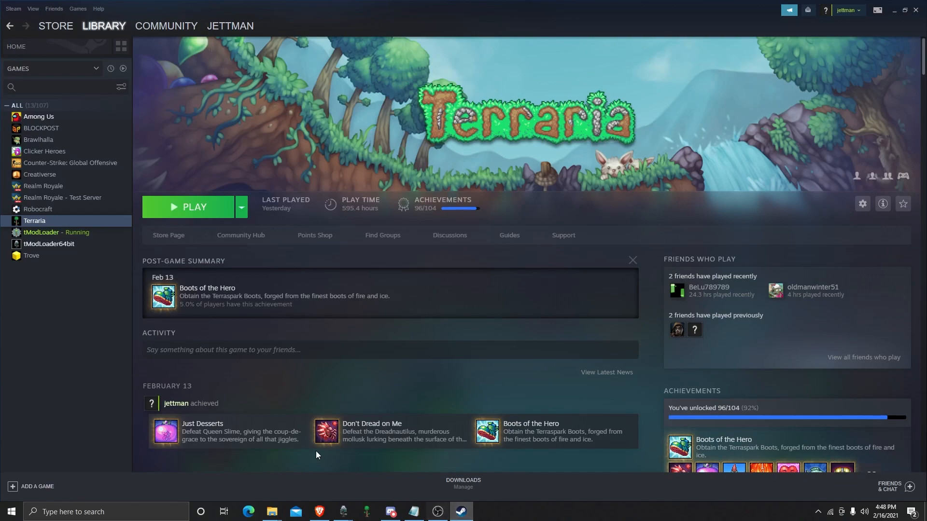
Step: Browse tModLoader's local files from its Steam properties to open the install folder
left_click(41, 231)
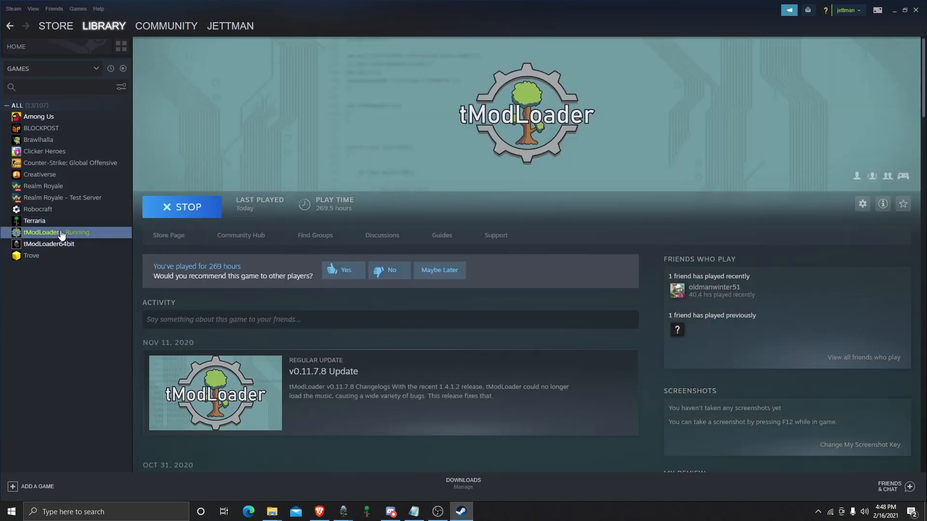
right_click(56, 232)
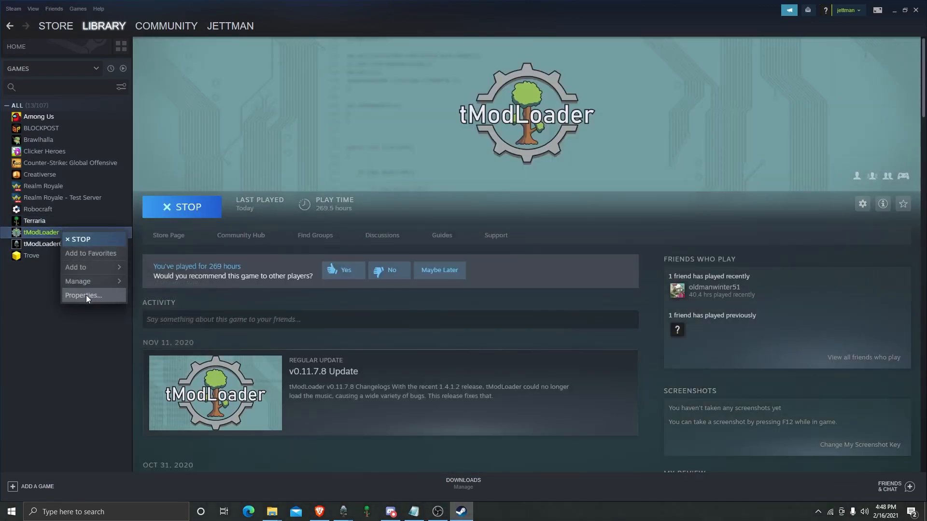
left_click(84, 295)
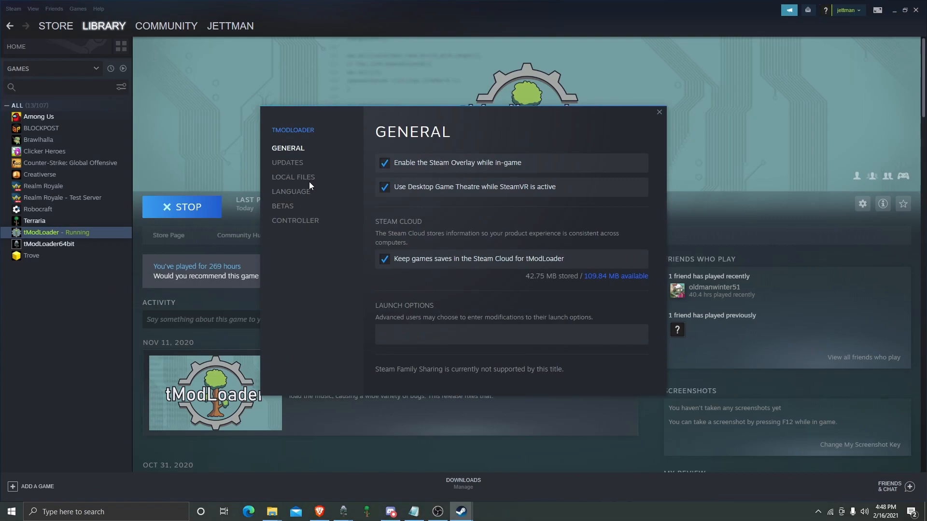
left_click(293, 176)
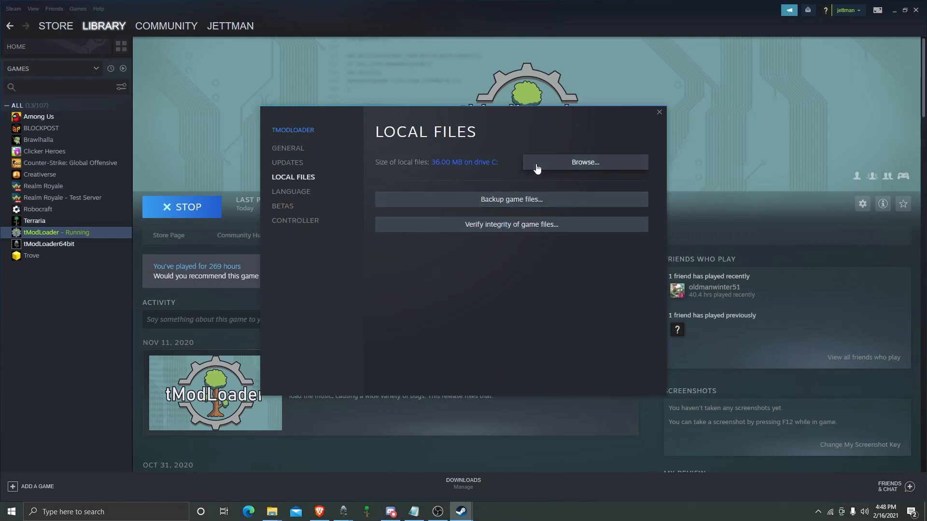
left_click(583, 163)
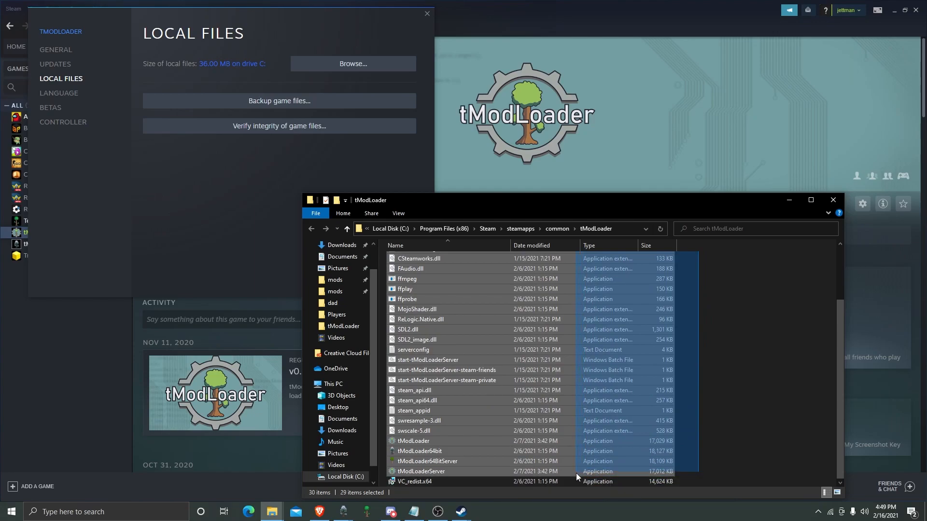
Step: Copy the archive's 18 files into tModLoader's folder, accepting the Windows Security warning
right_click(576, 477)
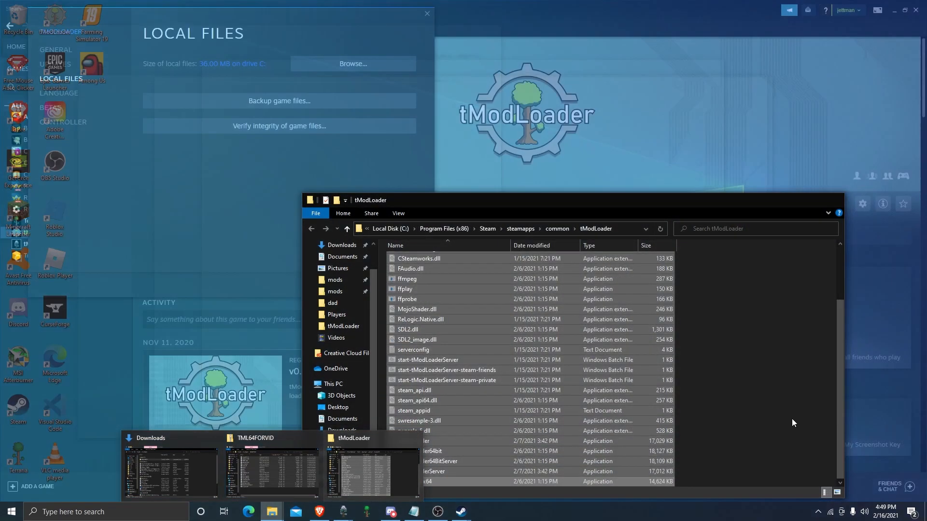
left_click(272, 511)
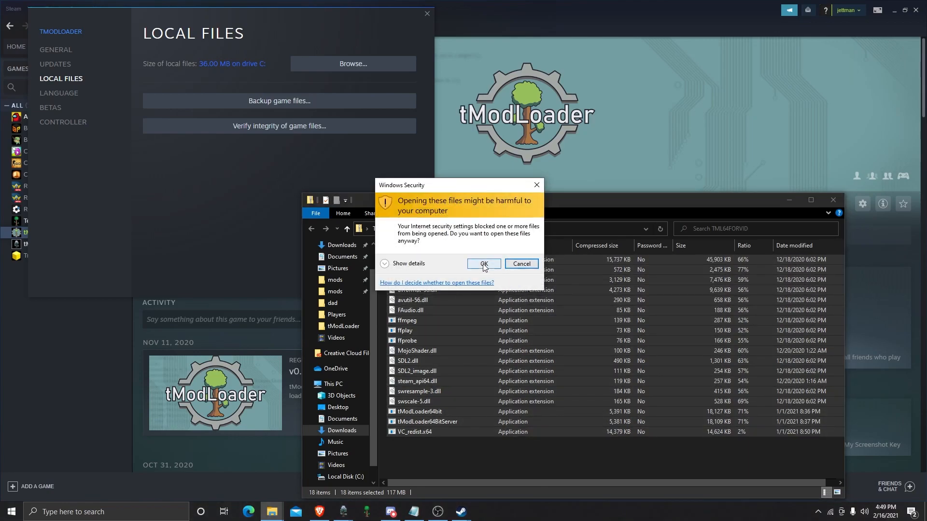
left_click(482, 263)
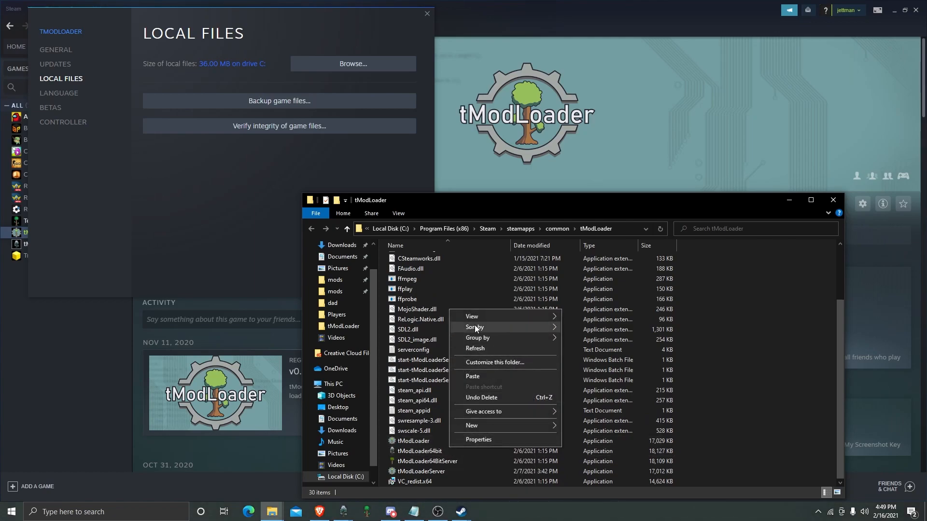
Step: Launch tModLoader64bit from the tModLoader install folder to start its console
right_click(416, 450)
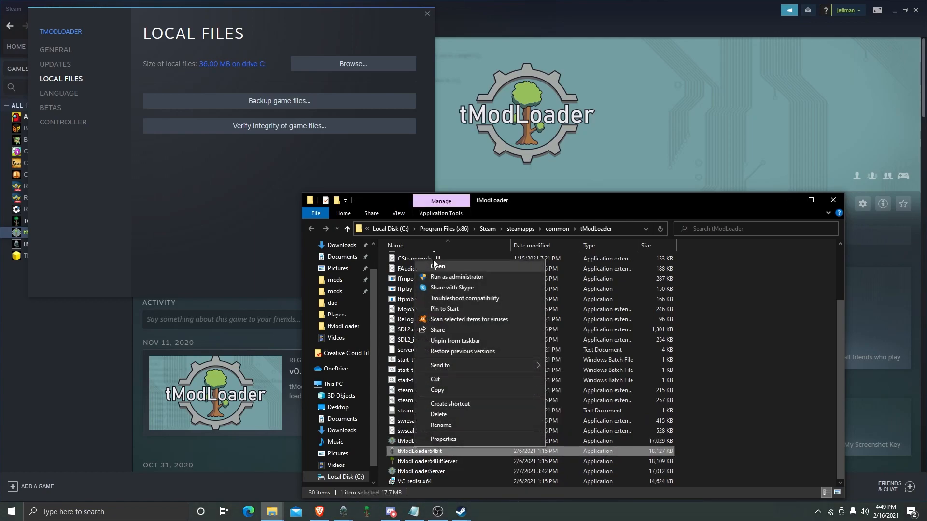
mouse_move(437, 266)
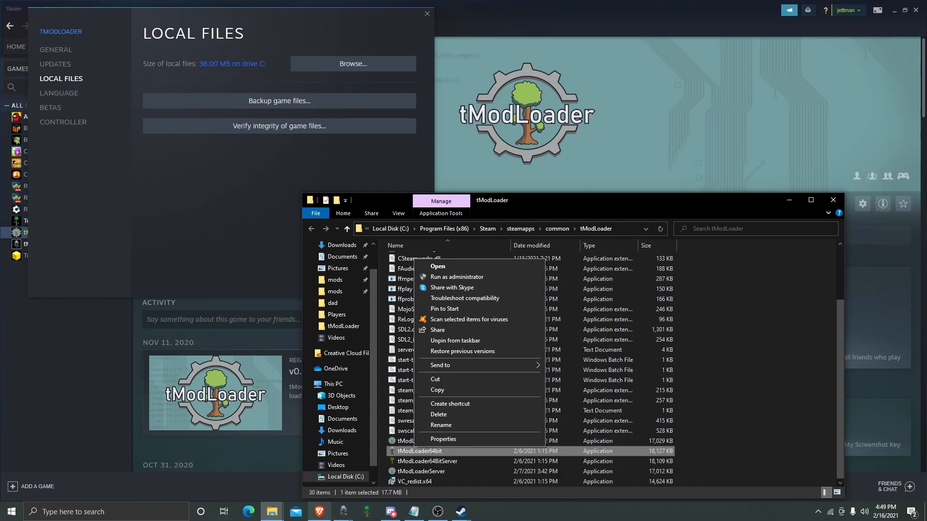
left_click(437, 266)
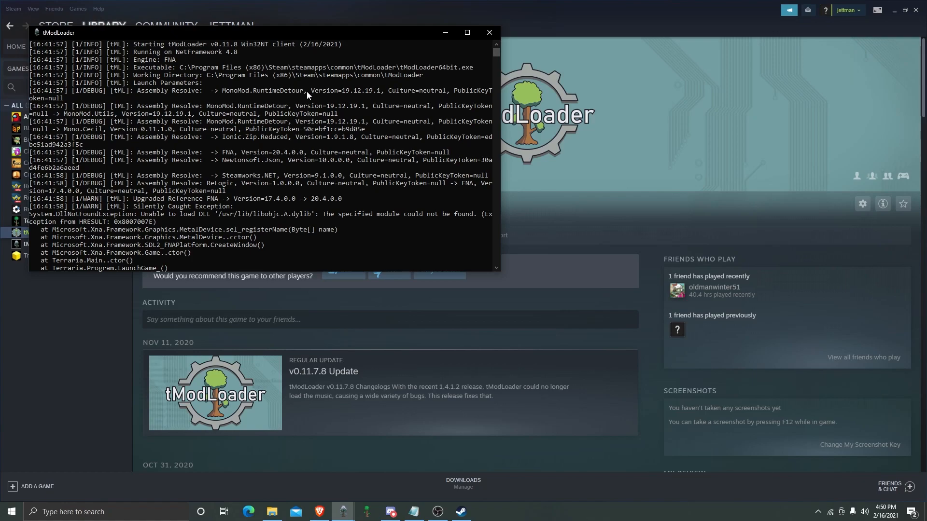
Step: Select the tModLoader64bit library entry in Steam and bring up the add-a-game options
left_click(488, 33)
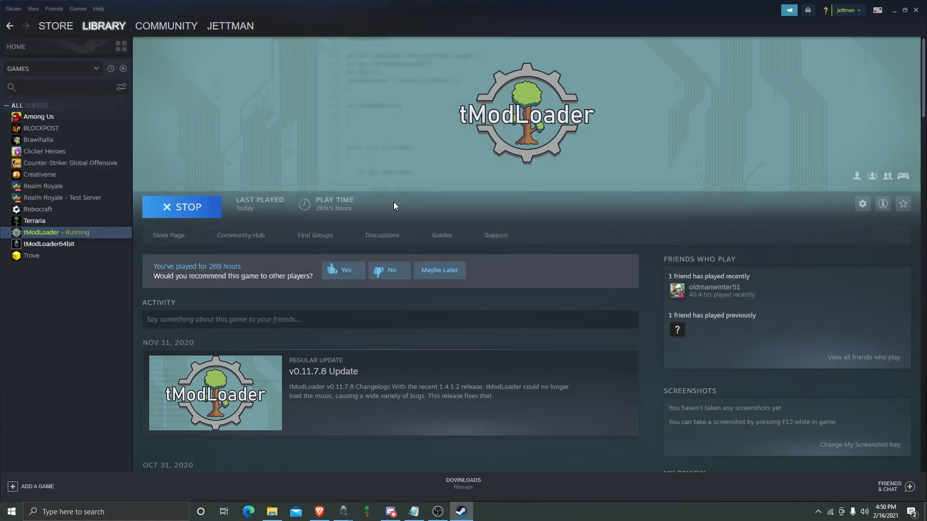
mouse_move(57, 355)
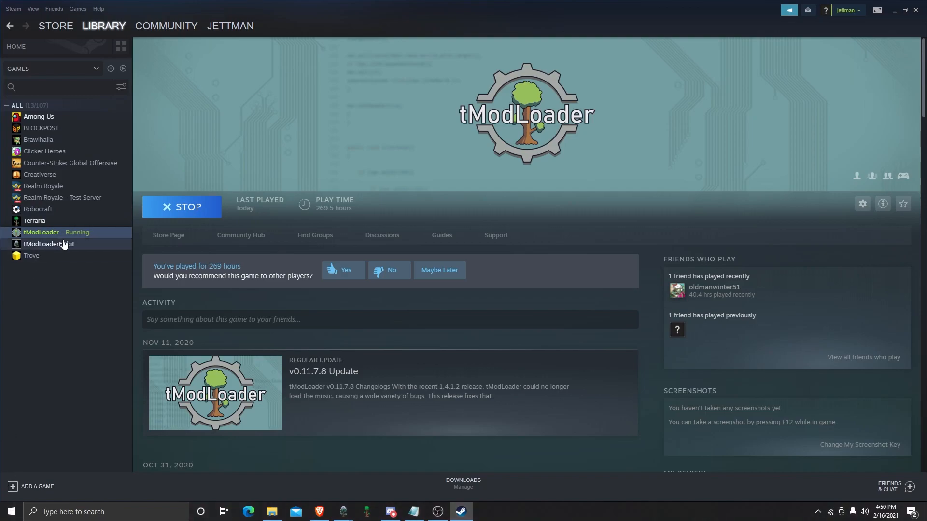
left_click(50, 244)
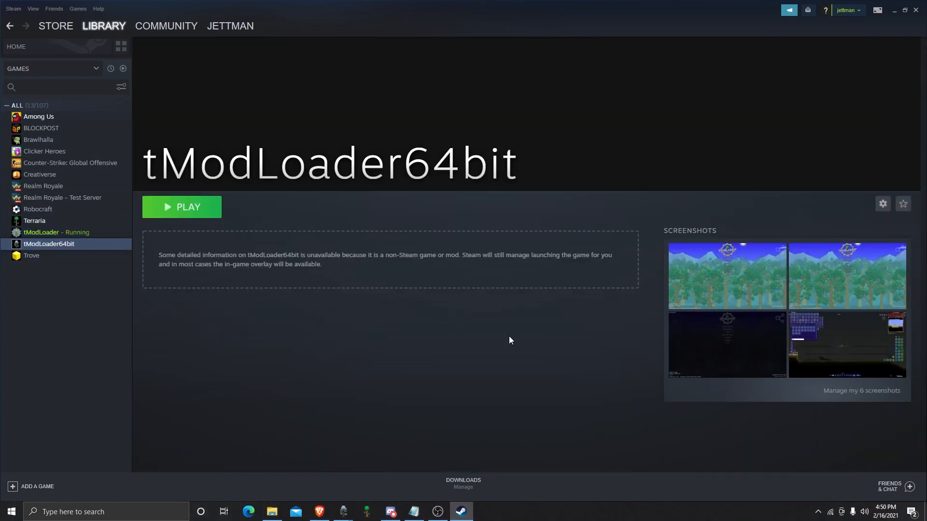
left_click(37, 486)
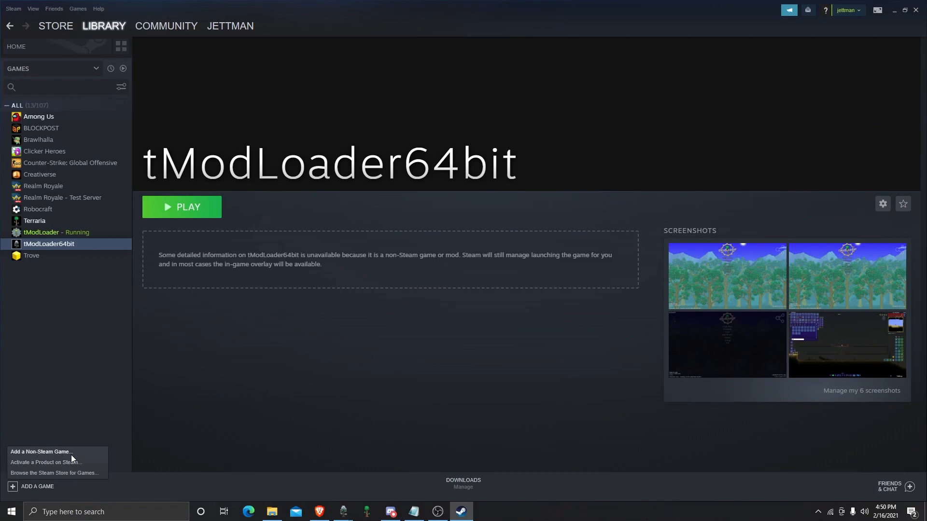
Step: Browse to the tModLoader64bit executable and add it to Steam as a non-Steam game
left_click(42, 452)
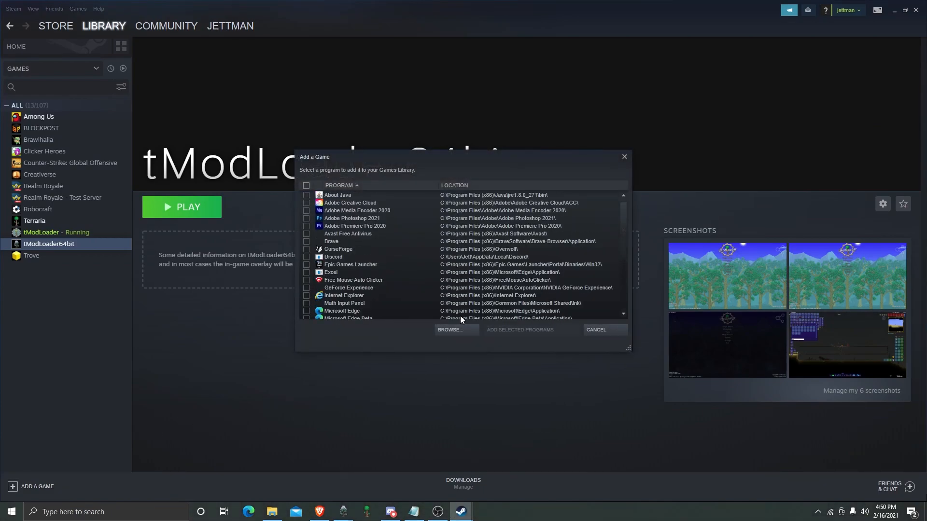
left_click(448, 331)
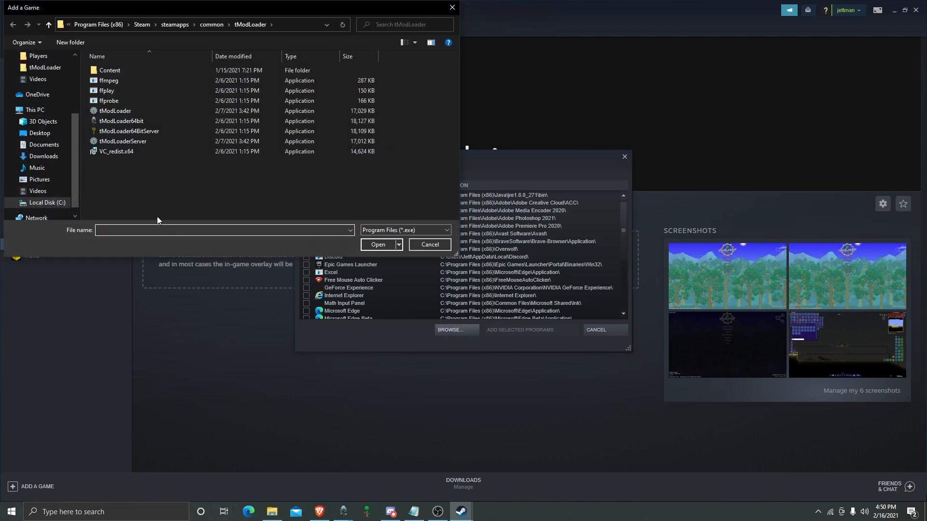
left_click(121, 120)
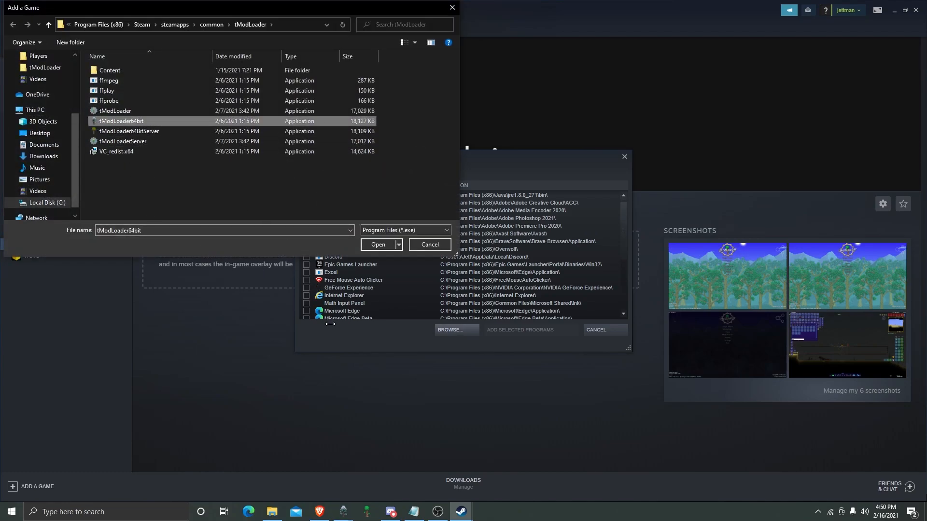
mouse_move(314, 341)
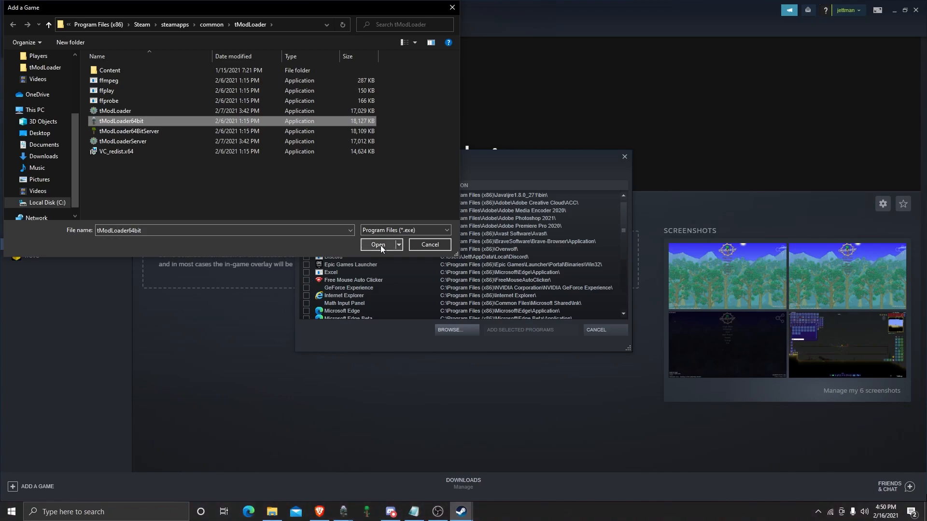
left_click(377, 244)
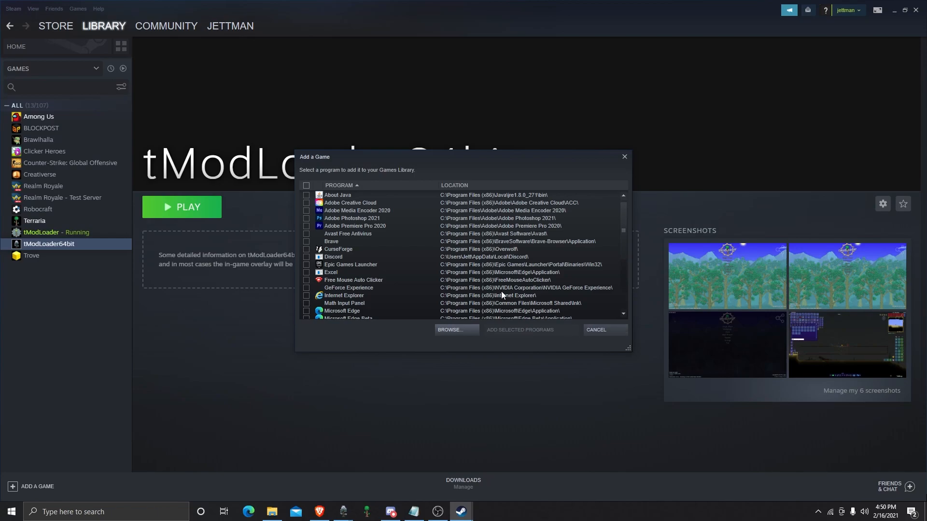
mouse_move(521, 333)
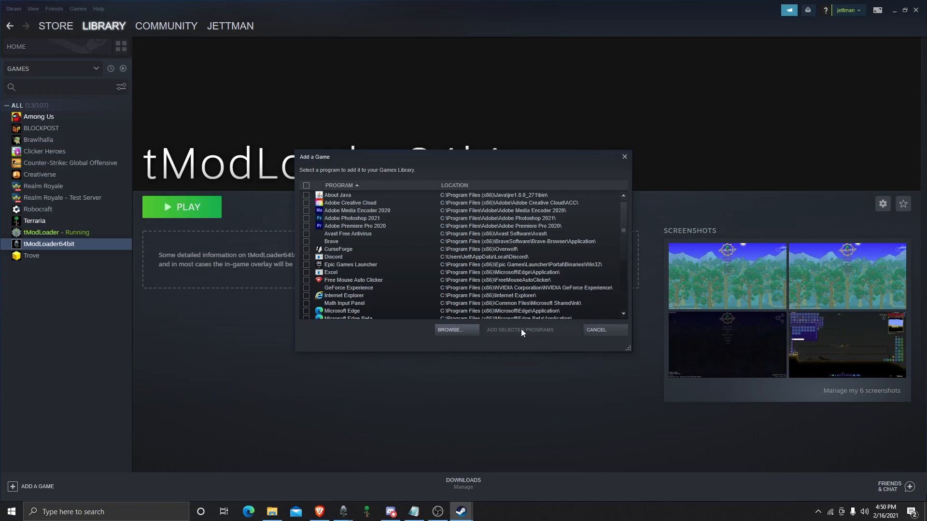
left_click(595, 330)
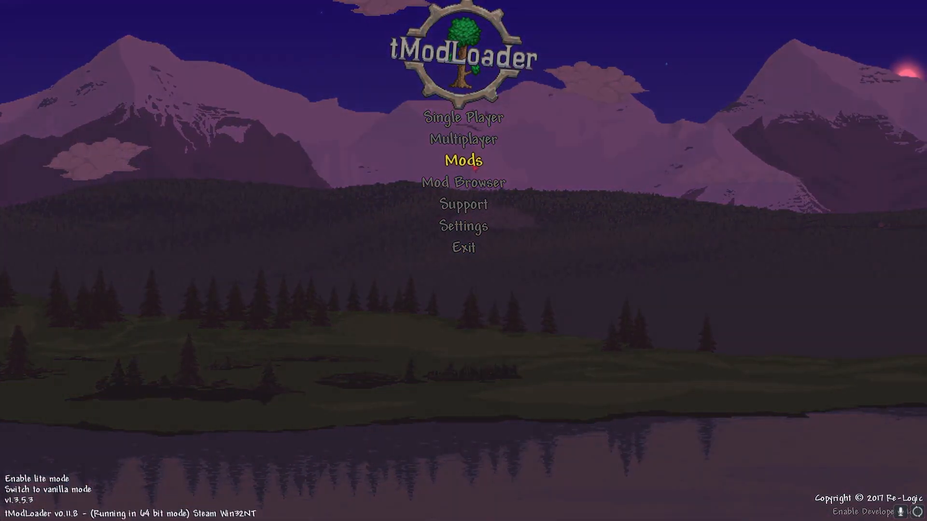
Step: Scroll through the Mods List to confirm all installed mods are enabled, then return to the main menu
left_click(463, 160)
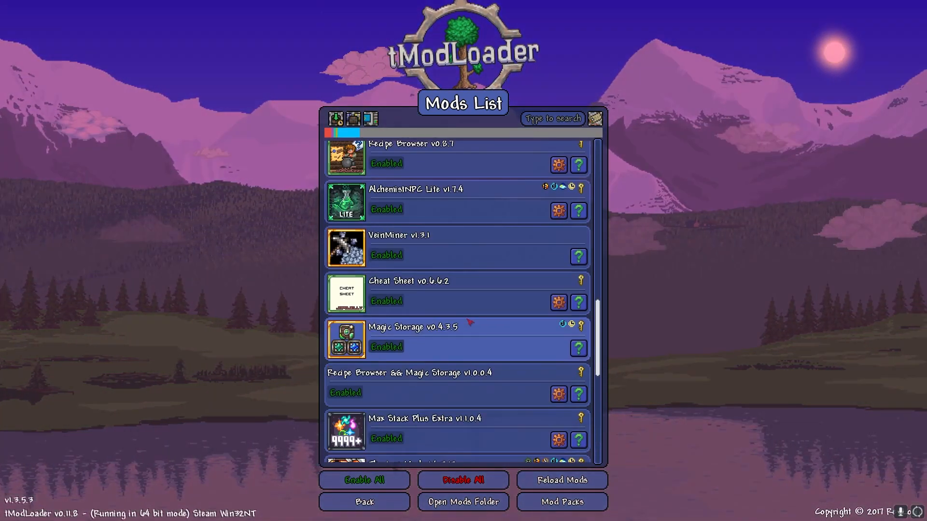
scroll("down", 3)
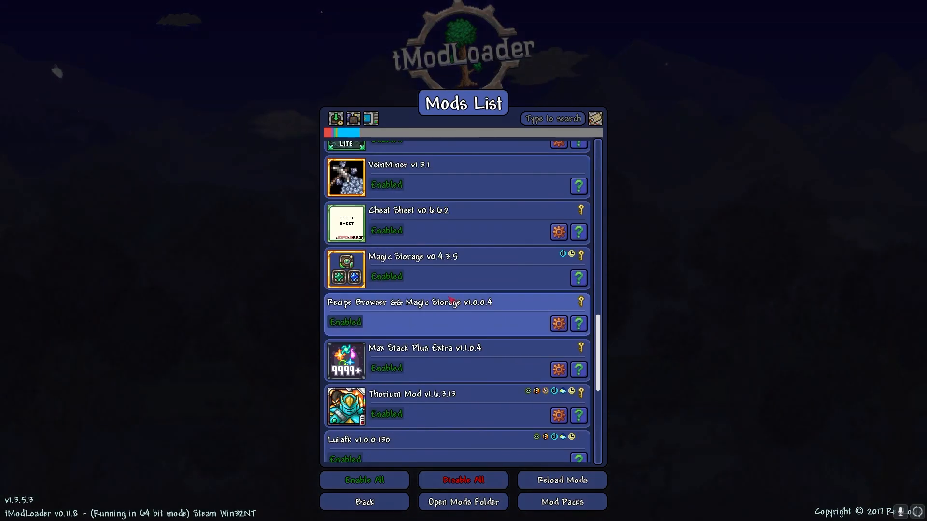
scroll("down", 3)
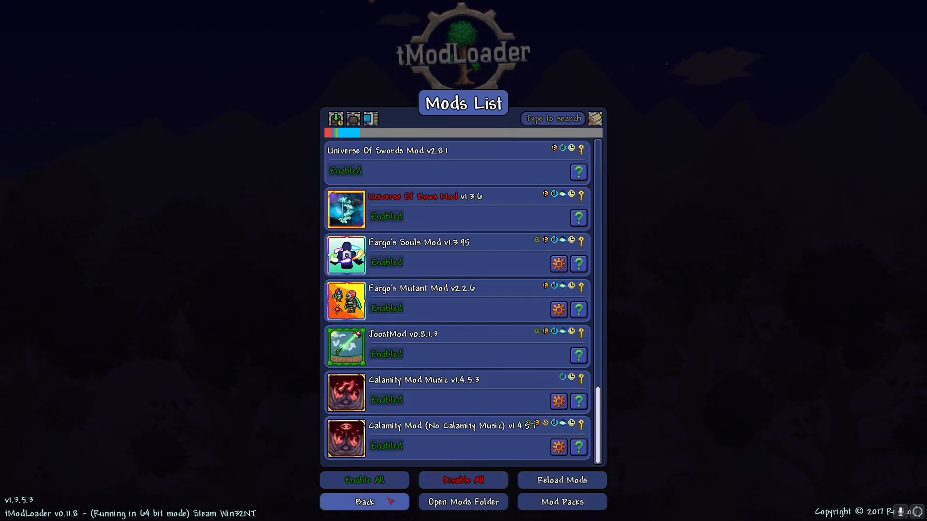
left_click(364, 501)
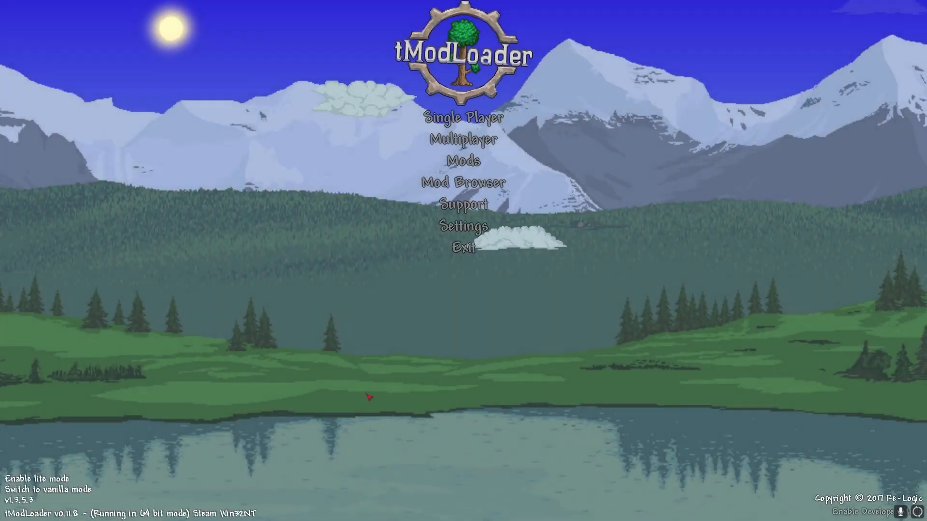
Step: Bring the OBS Studio recording window to the front from the taskbar
left_click(438, 511)
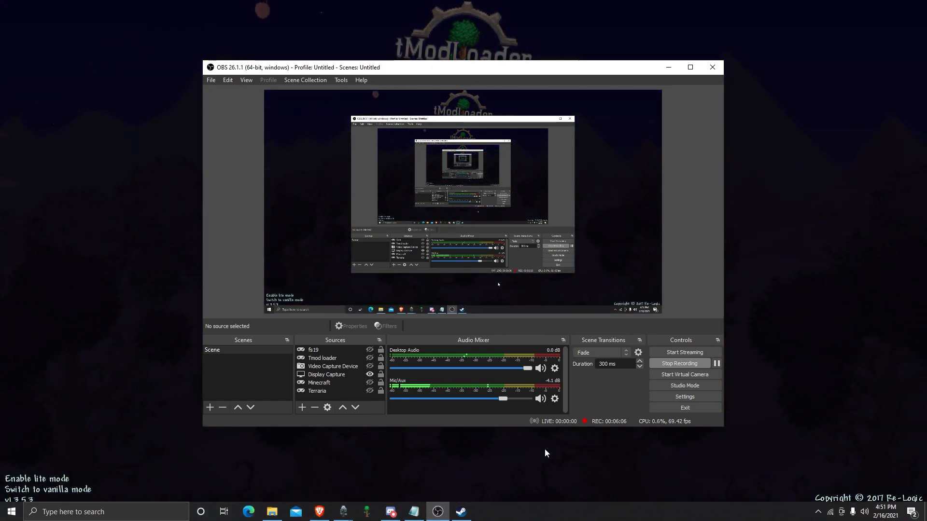
mouse_move(541, 457)
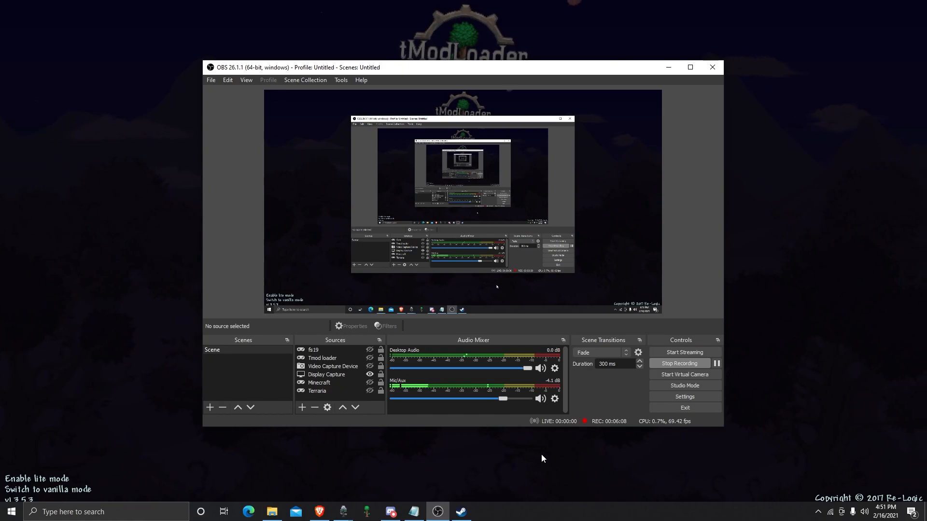